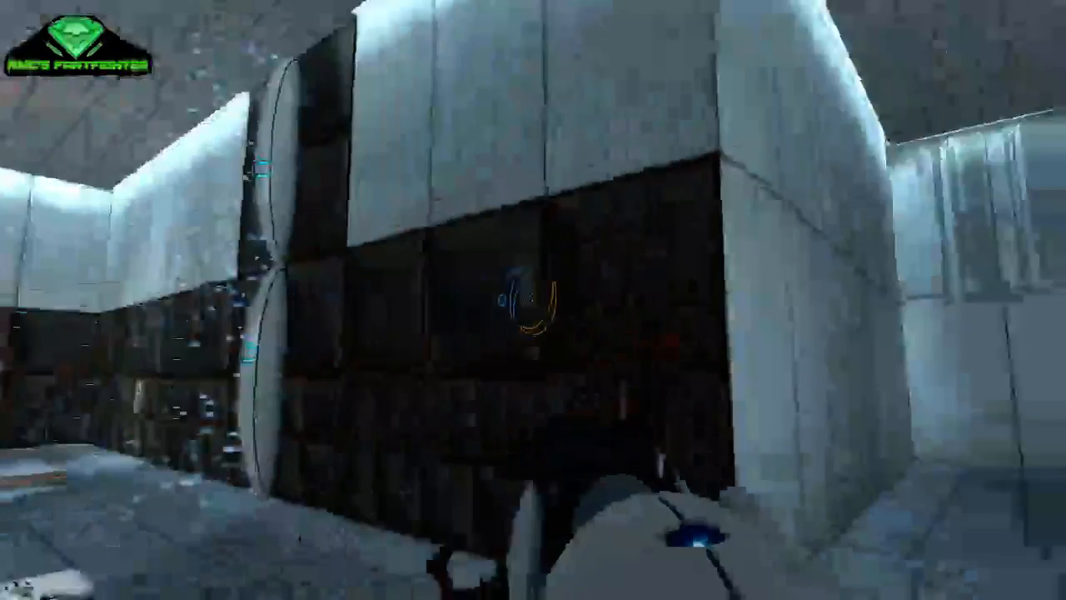
mouse_move(533, 300)
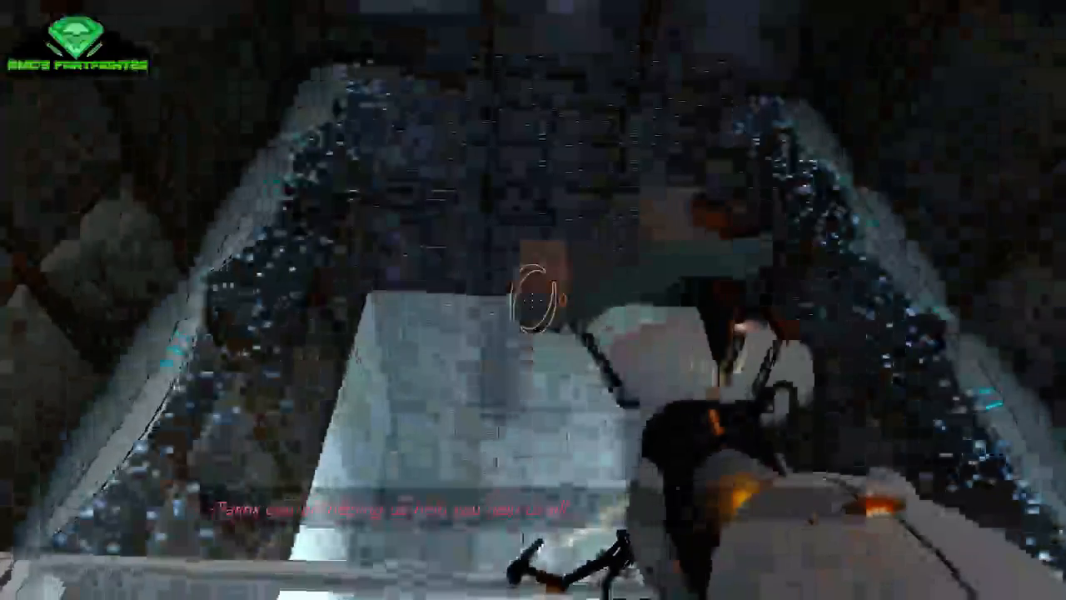
mouse_move(533, 299)
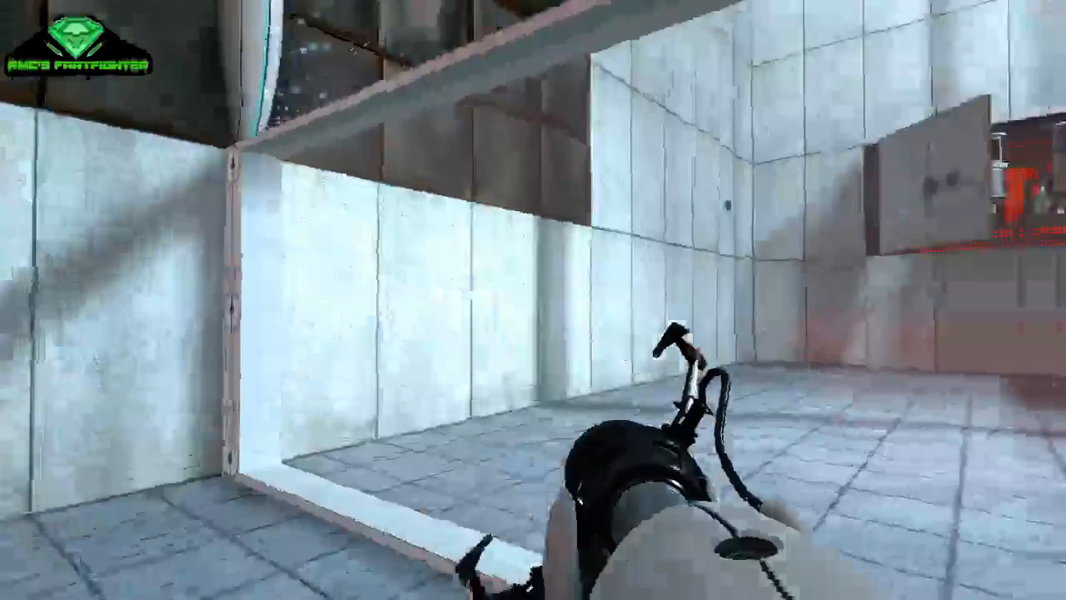
mouse_move(533, 416)
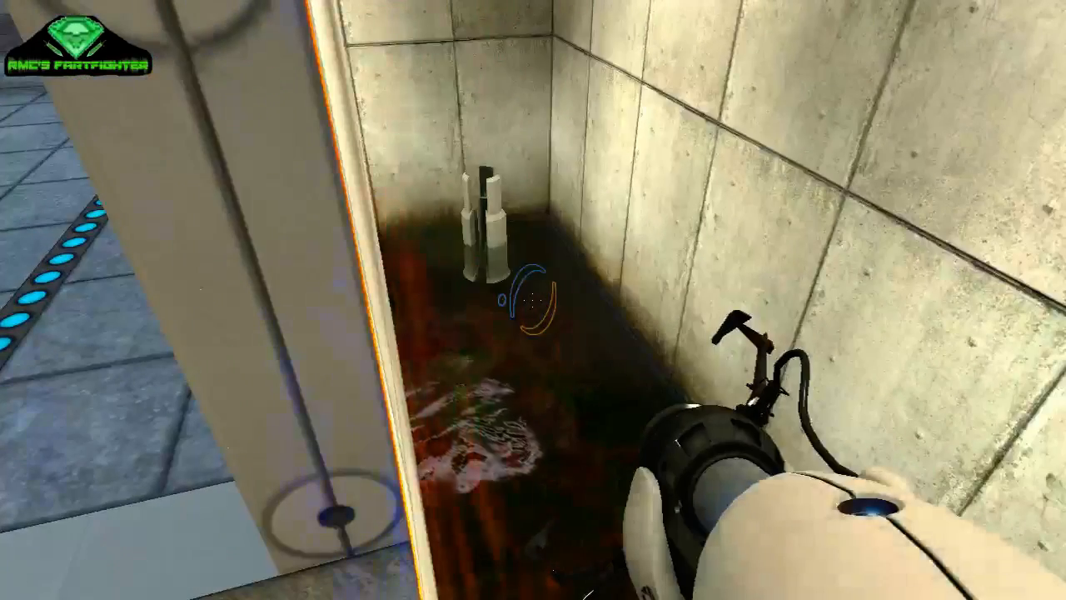
mouse_move(533, 299)
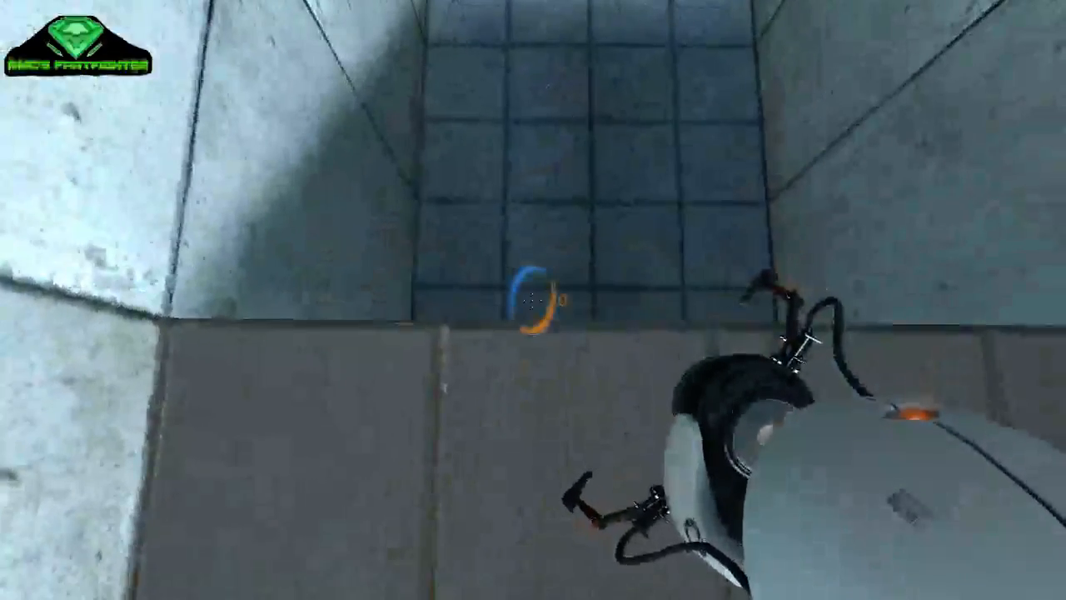
Step: Fire at the chamber, pause and resume, then pause the game again
click(533, 300)
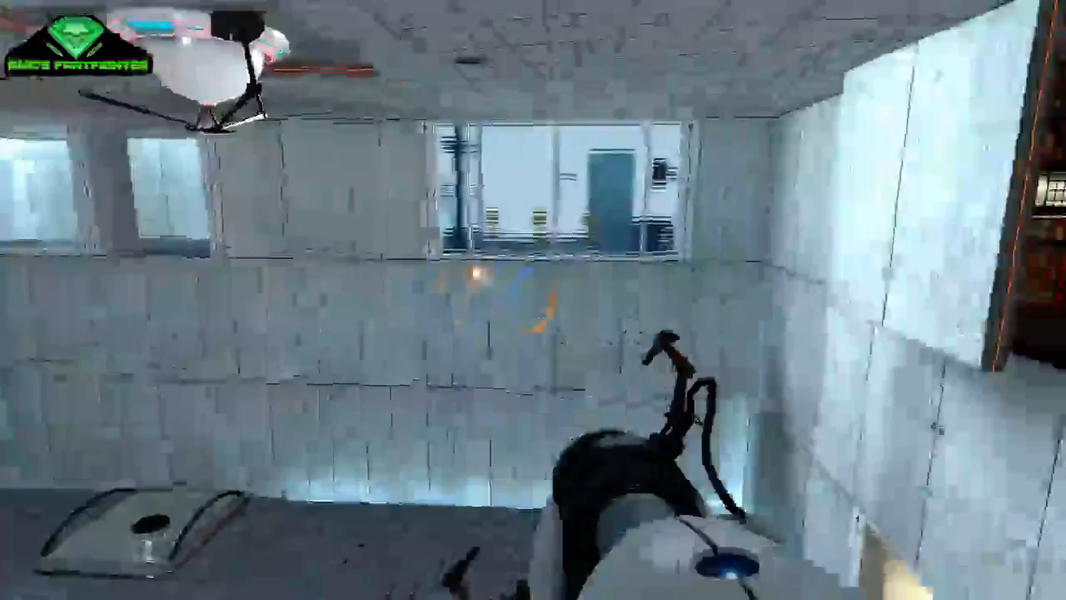
click(533, 300)
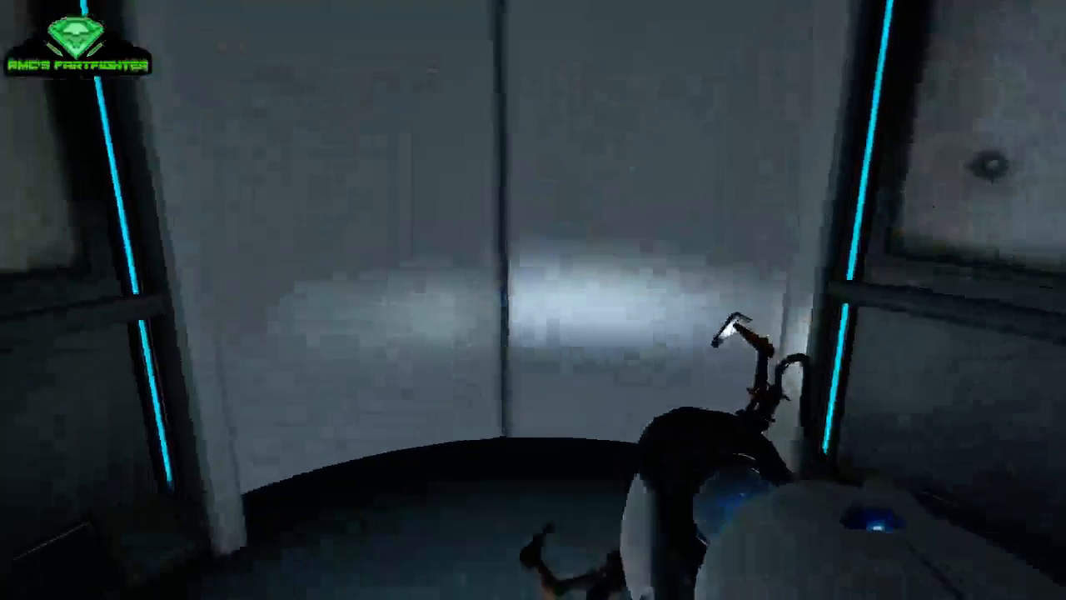
key(Escape)
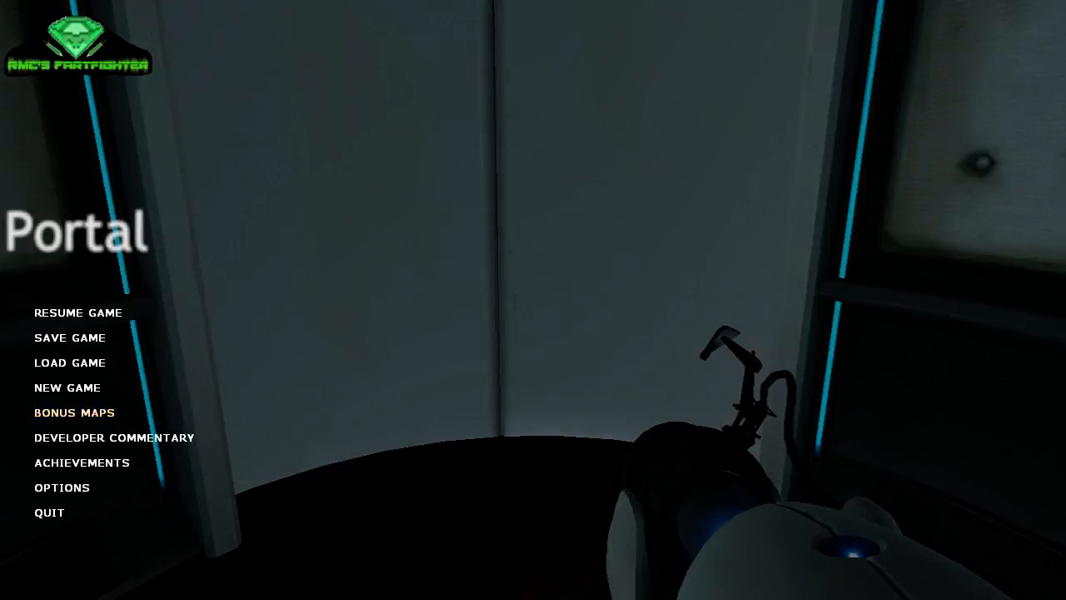
click(77, 313)
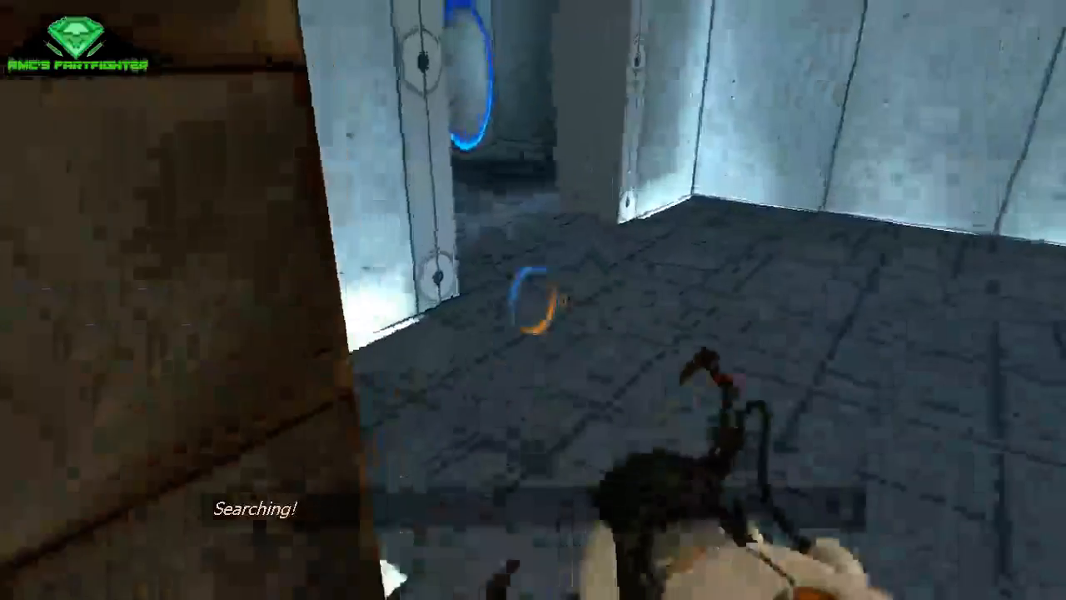
key(Escape)
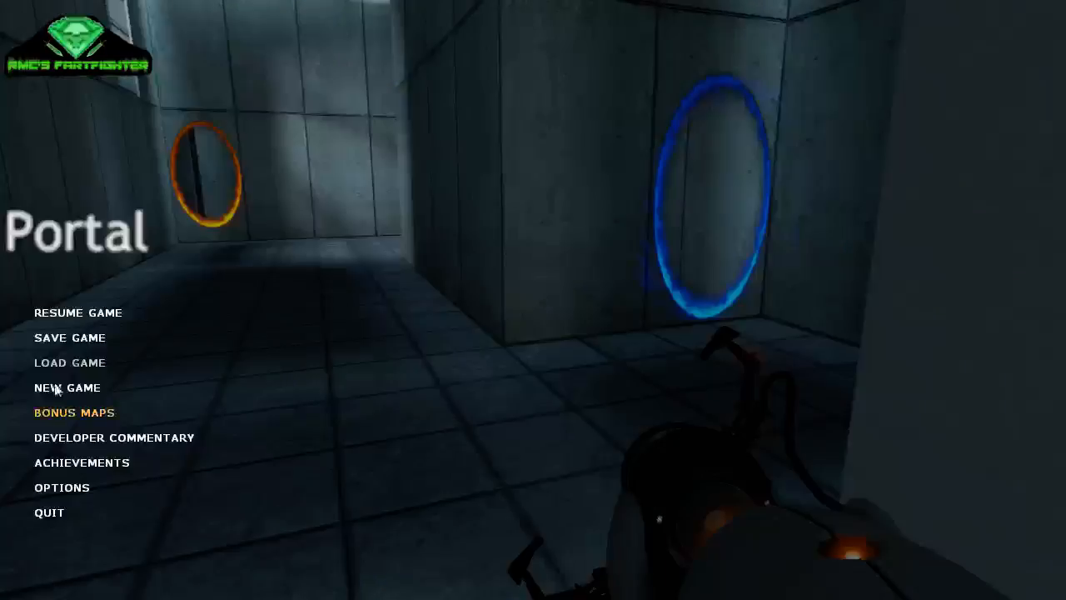
Step: Review the Portal, Video, Mouse and Keyboard option tabs, then close Options
click(62, 487)
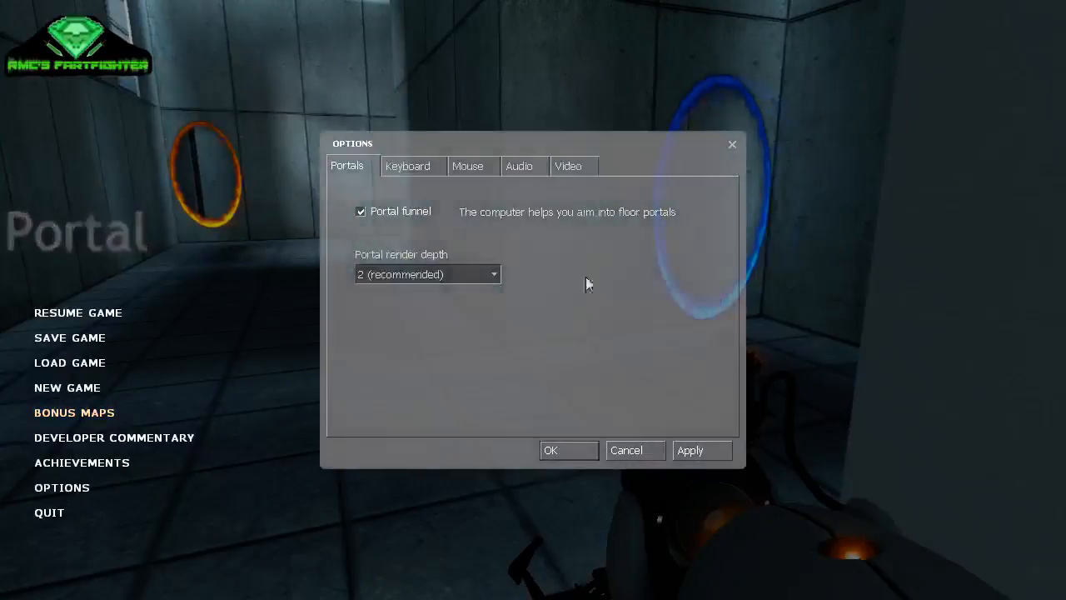
click(569, 165)
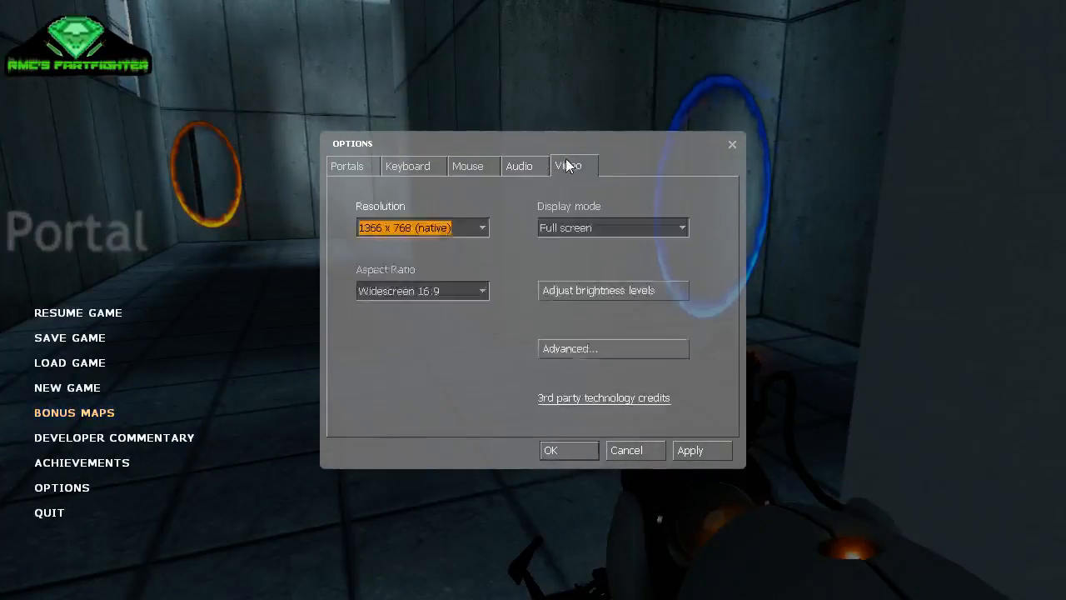
click(346, 166)
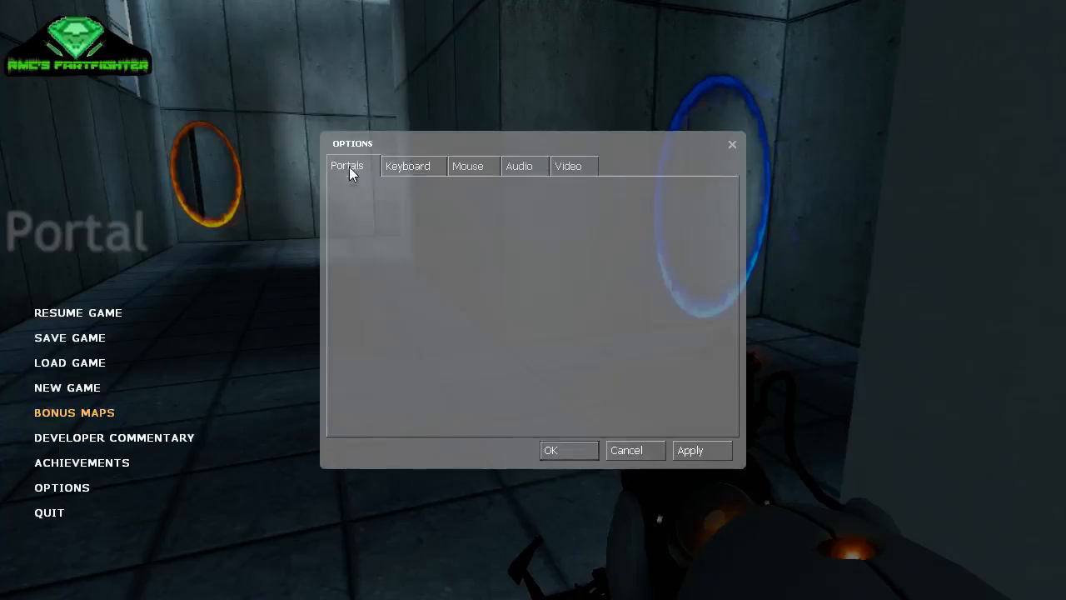
click(467, 166)
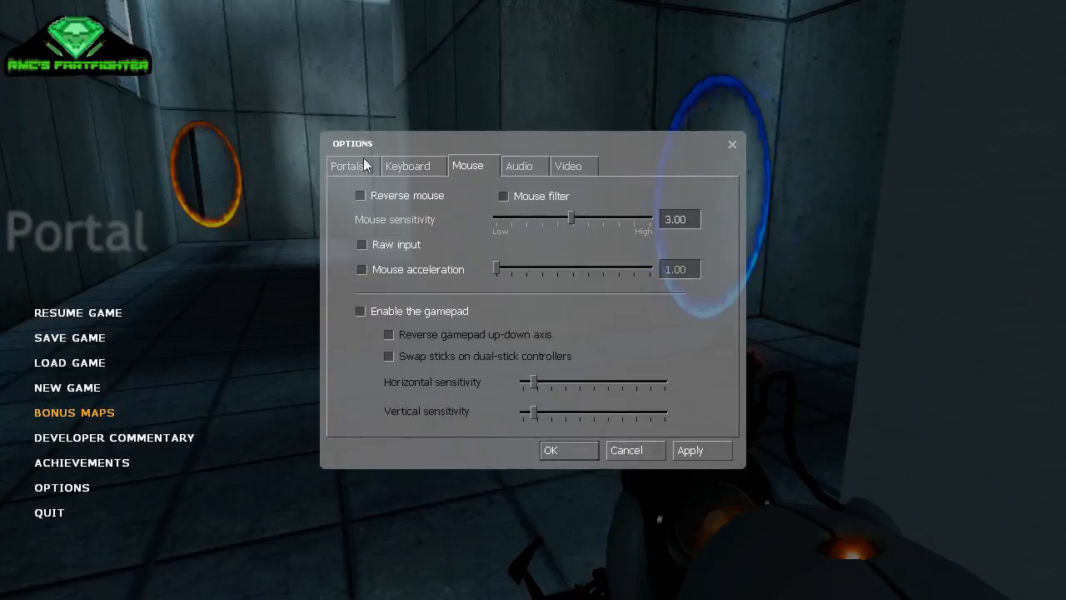
click(347, 165)
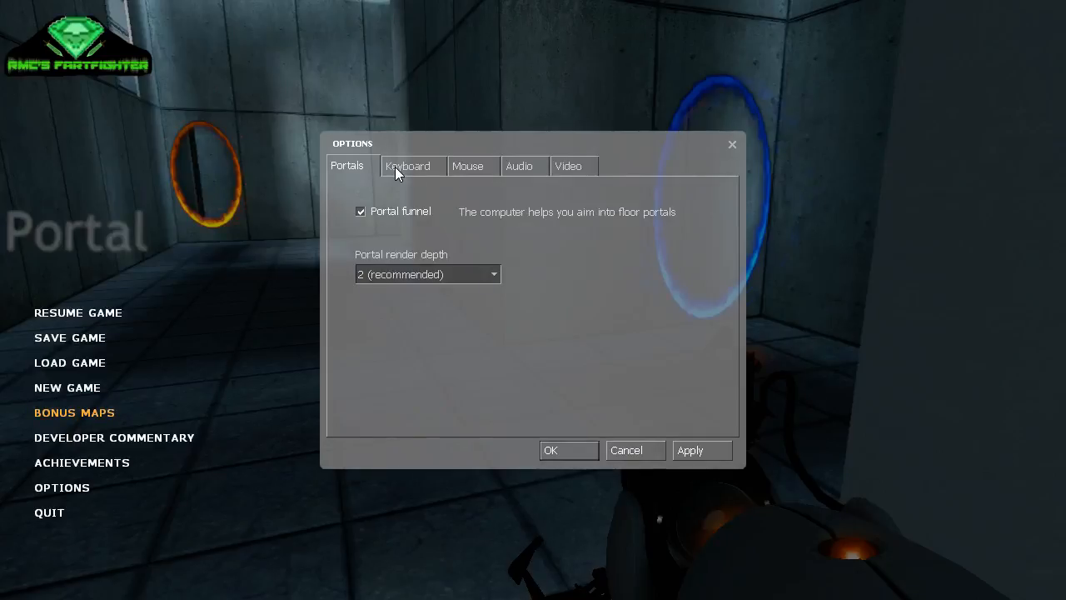
click(408, 165)
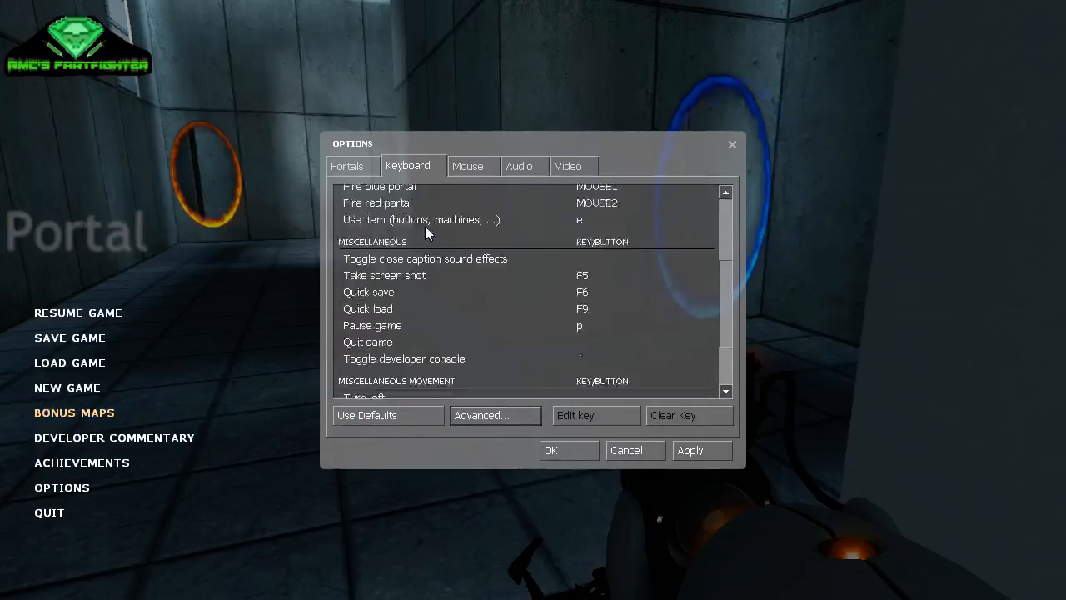
click(519, 165)
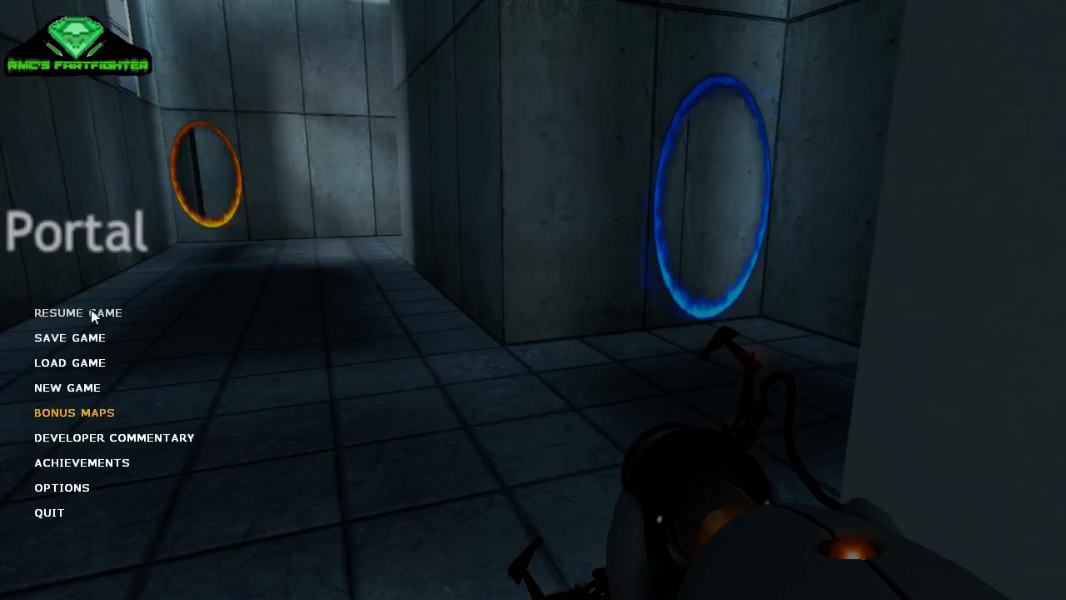
click(77, 313)
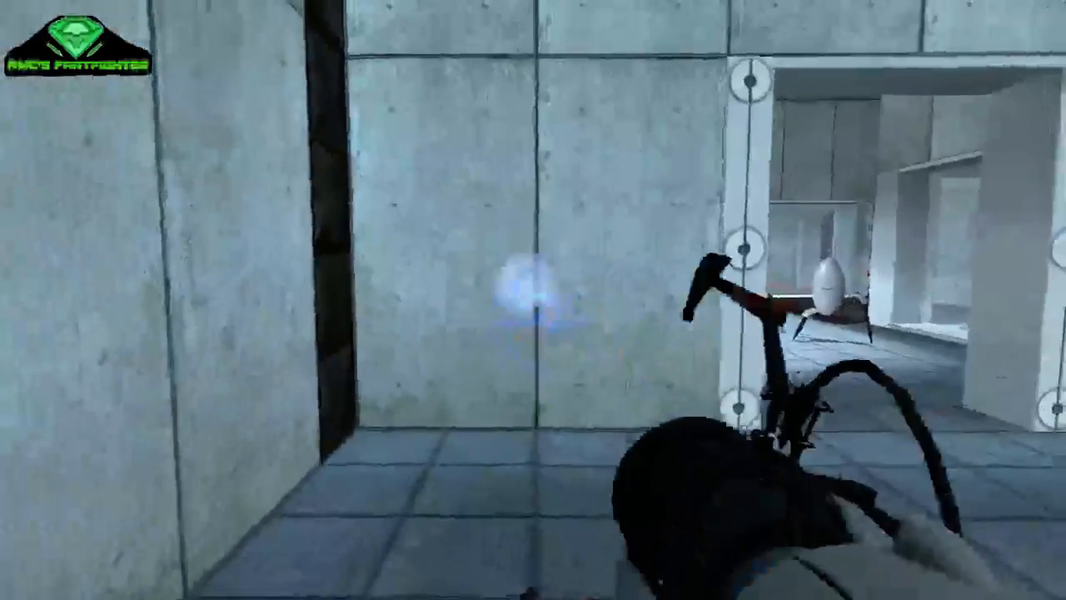
Step: Fire a portal onto the concrete wall left of the turret doorway
click(533, 300)
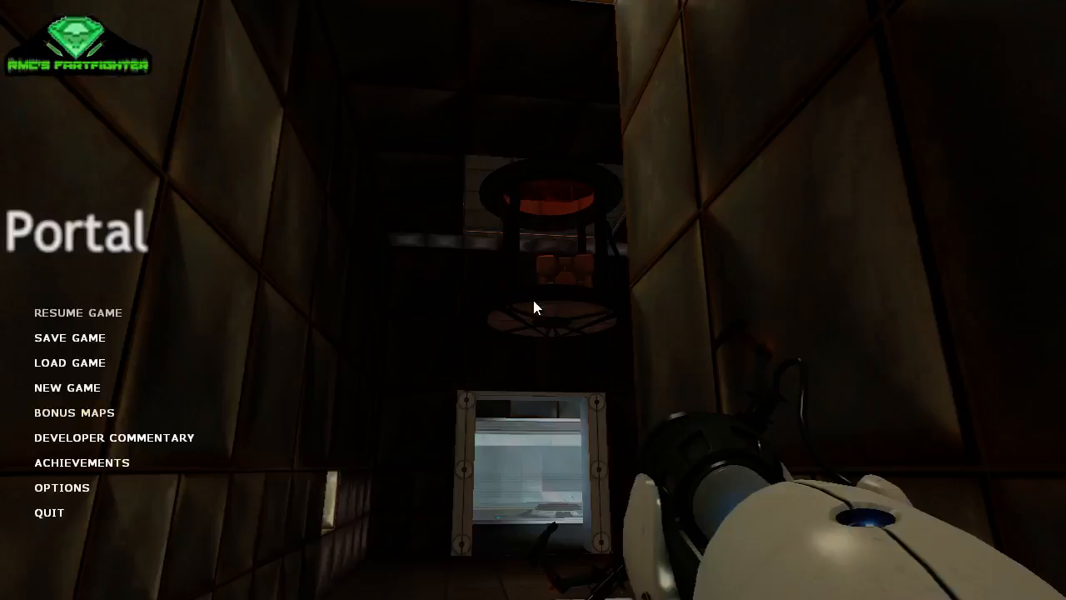
Step: Open Options to view the video settings, then resume play in the dark chamber
click(61, 487)
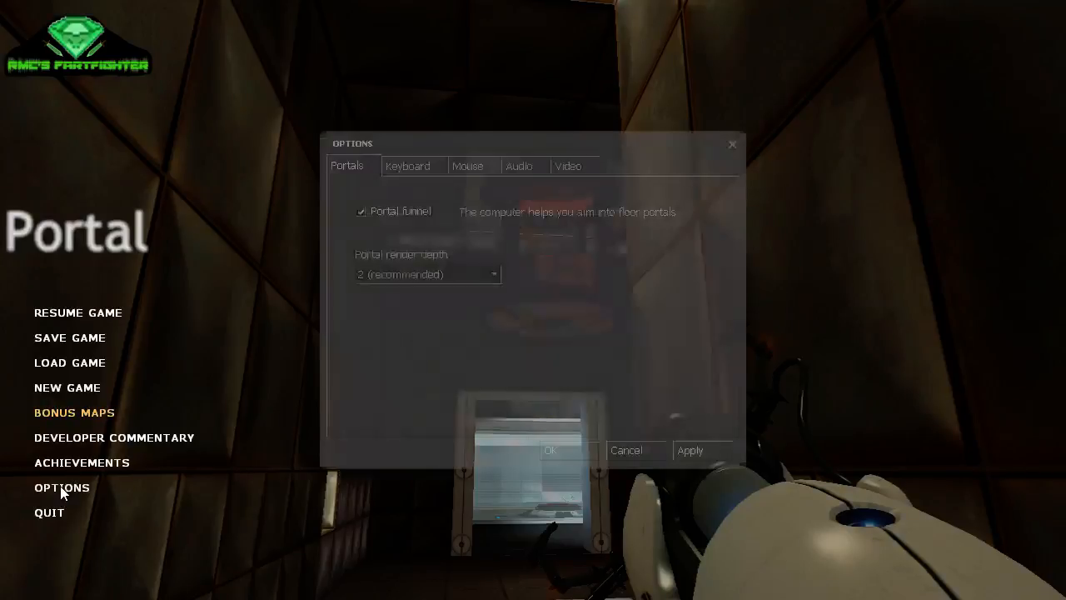
click(568, 166)
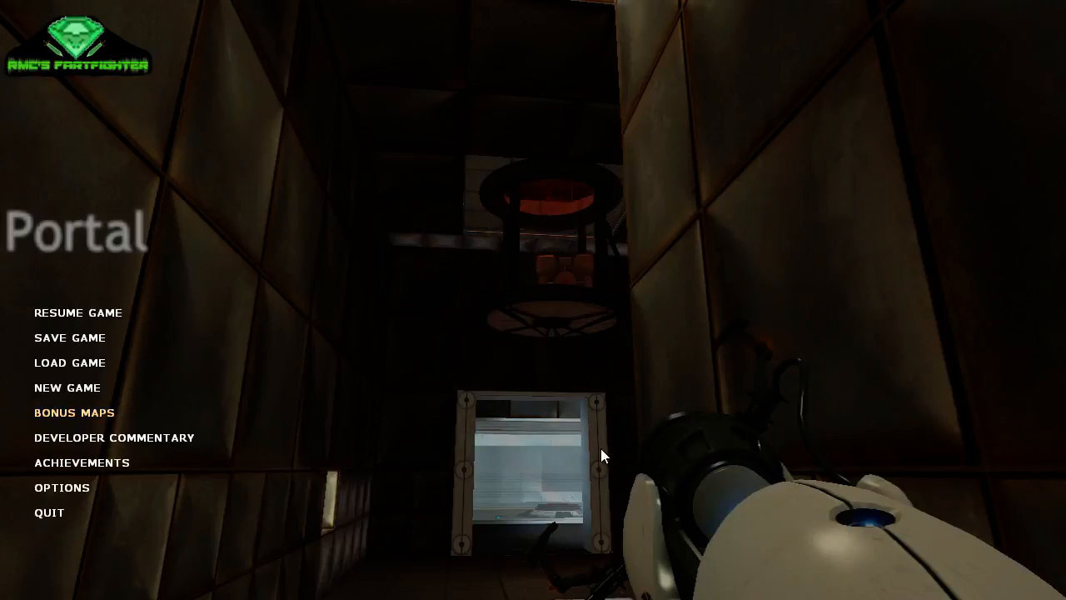
click(77, 312)
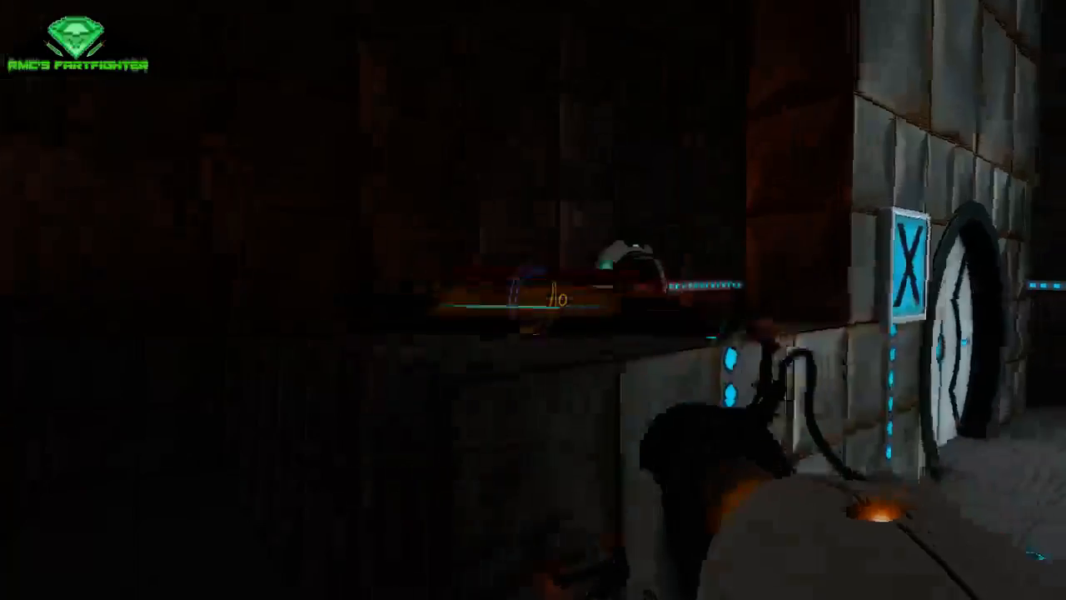
mouse_move(533, 300)
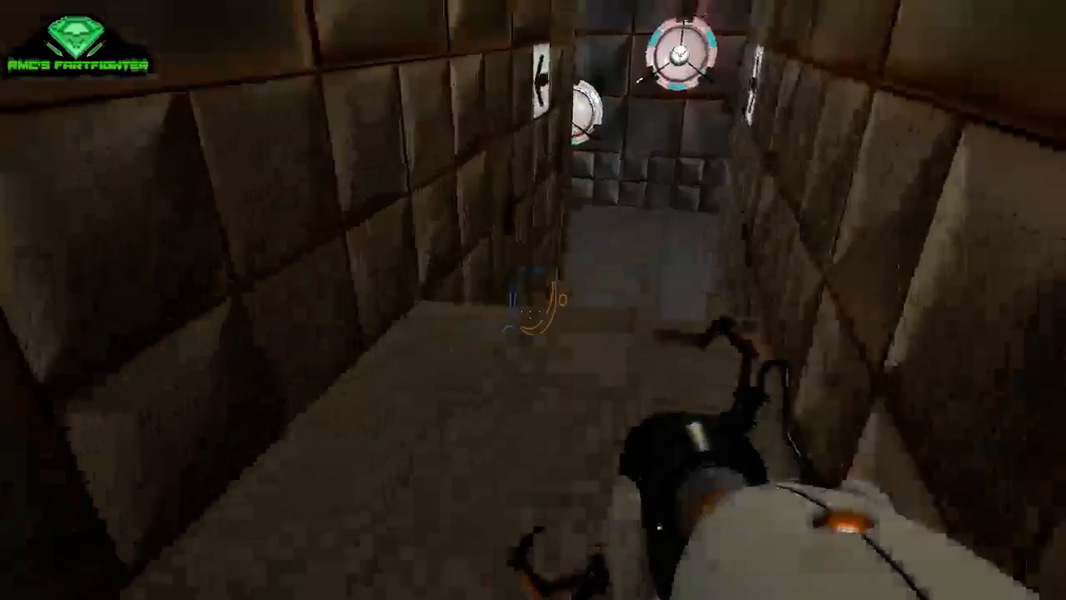
mouse_move(533, 300)
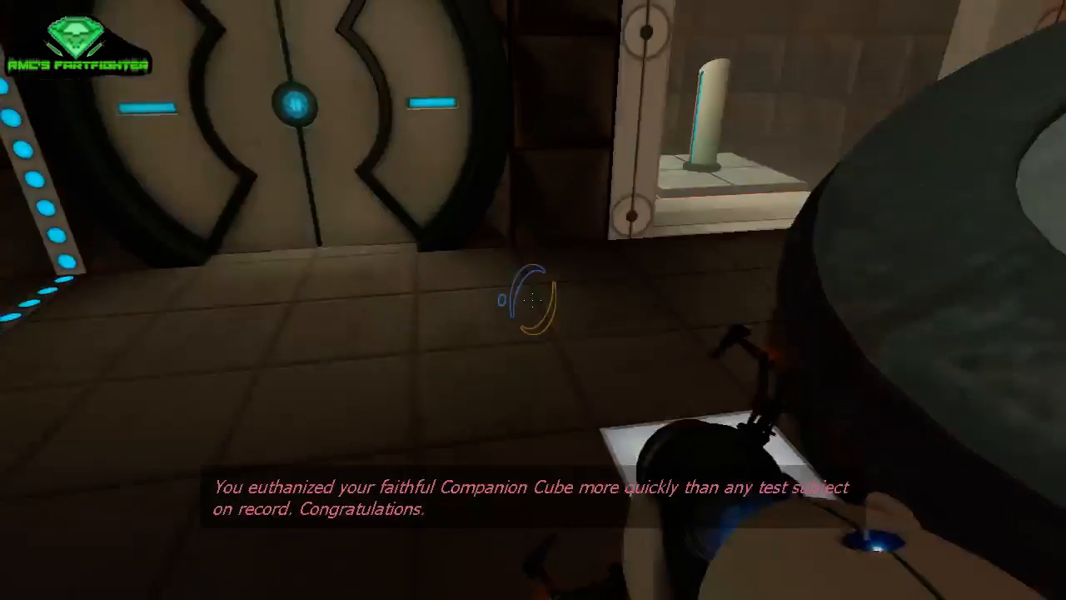
mouse_move(533, 300)
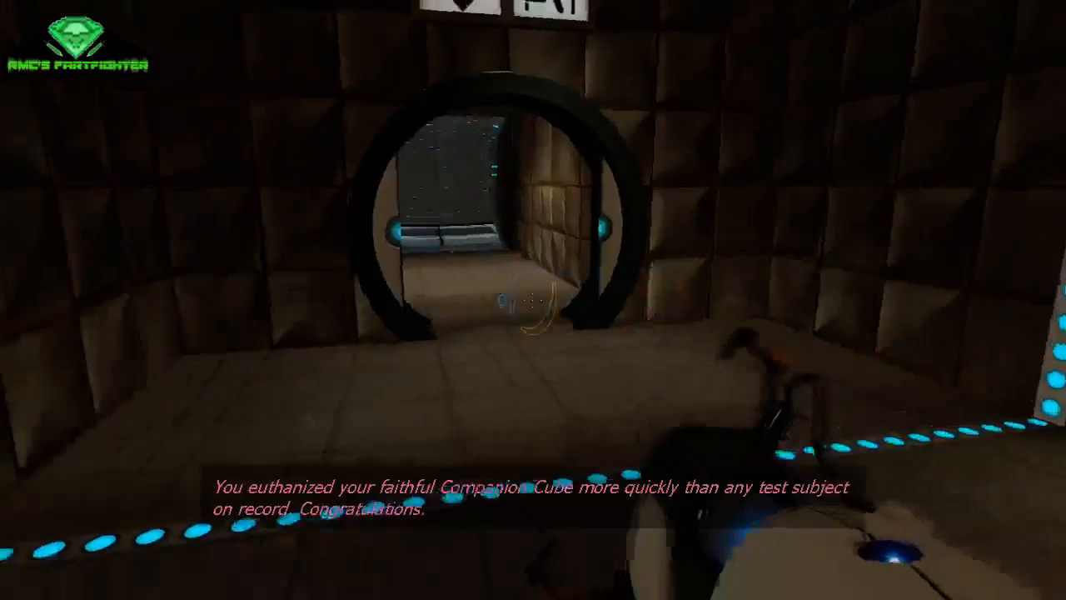